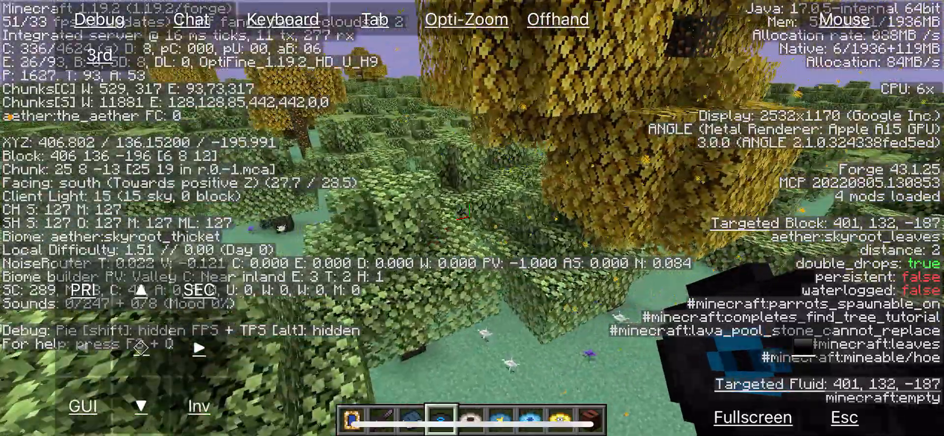
Pause the Aether skyroot thicket world with Escape to show the game menu
{"action": "key", "text": "Escape"}
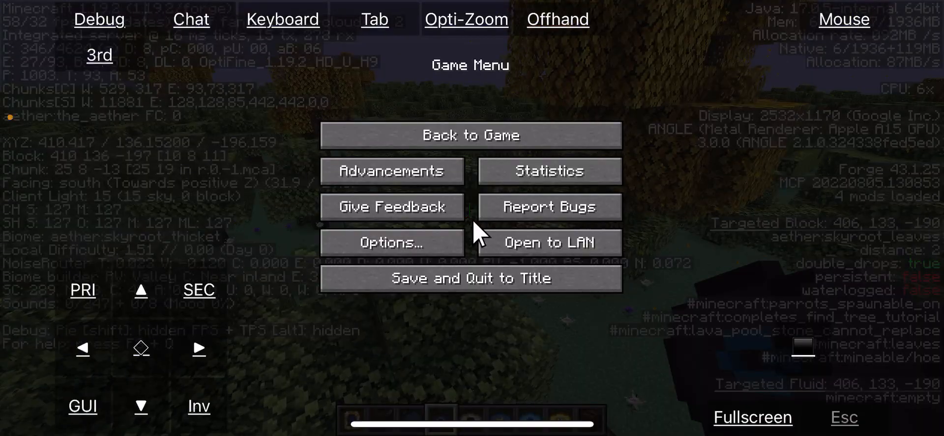
{"action": "left_click", "coordinate": [470, 135]}
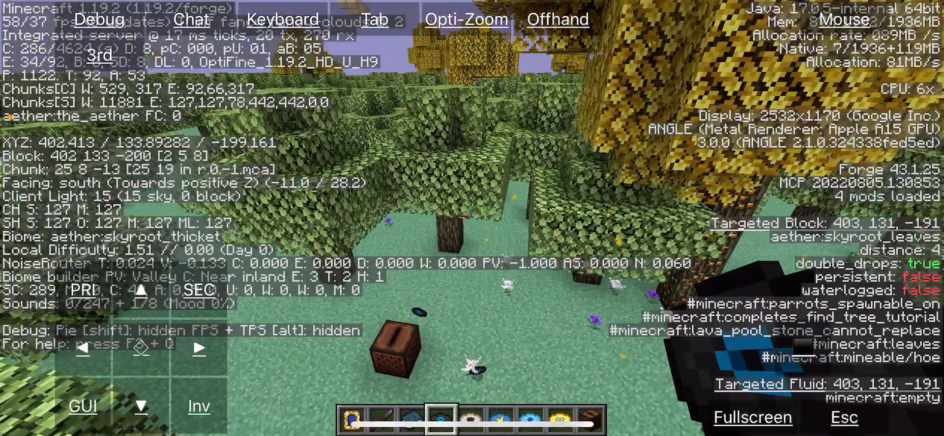
{"action": "key", "text": "Escape"}
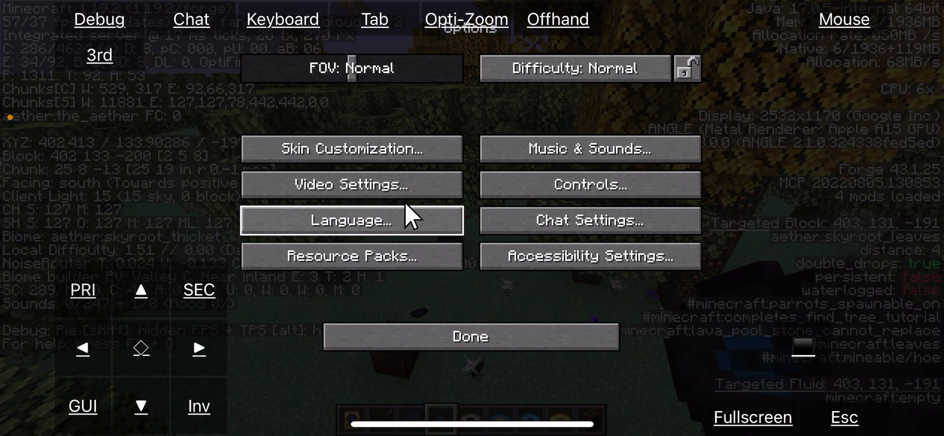
{"action": "left_click", "coordinate": [352, 184]}
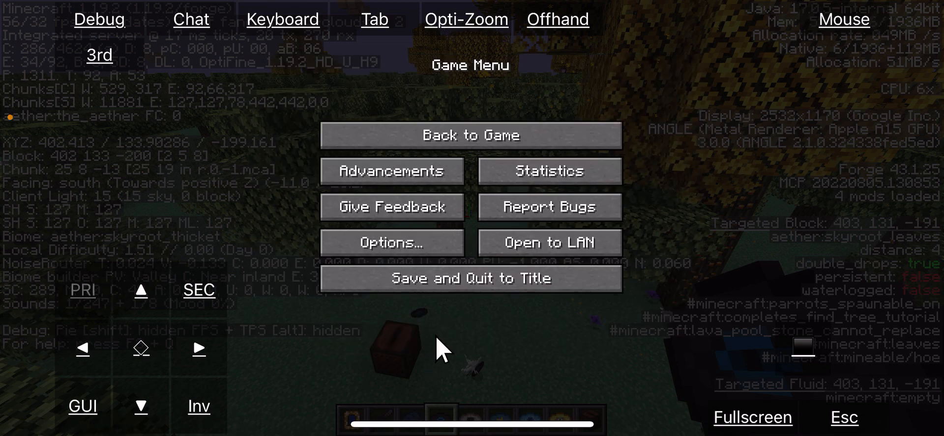
{"action": "left_click", "coordinate": [471, 135]}
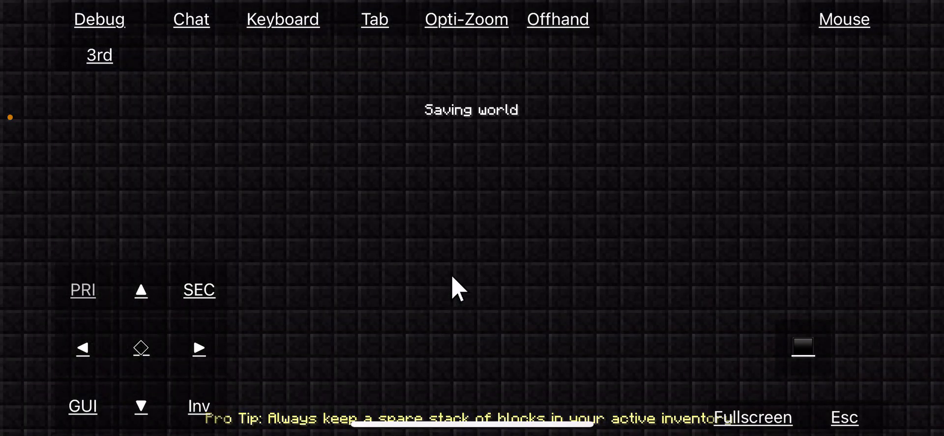
{"action": "mouse_move", "coordinate": [466, 178]}
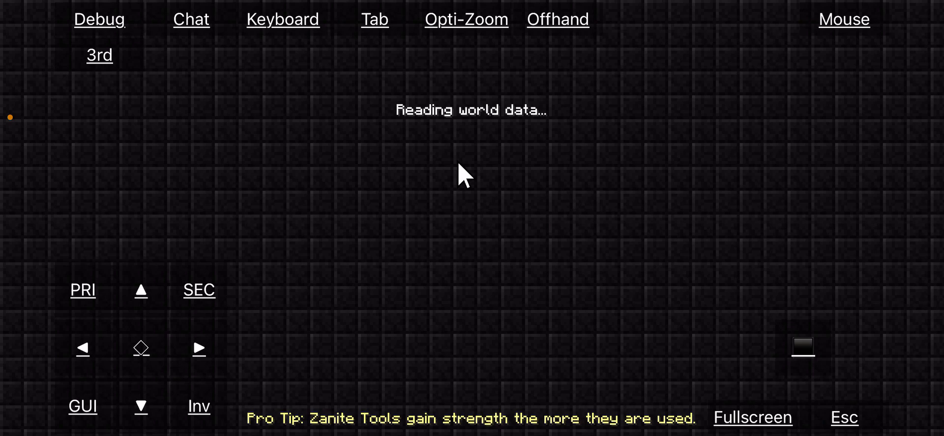
{"action": "mouse_move", "coordinate": [524, 223]}
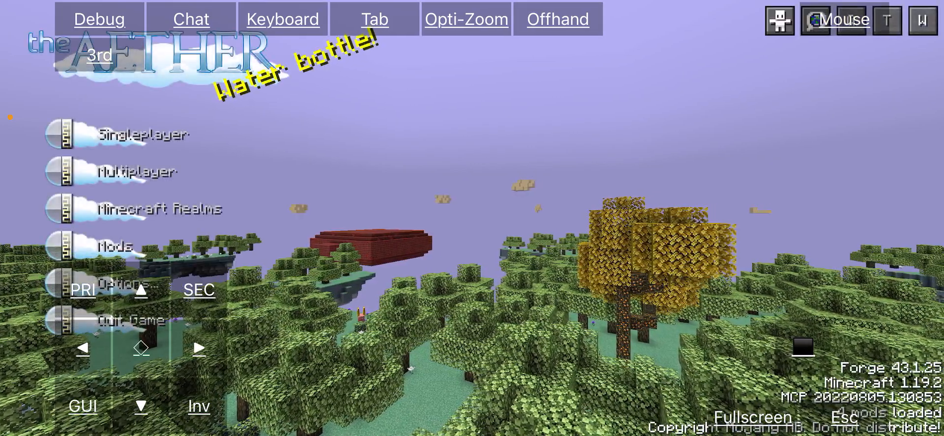
Choose Multiplayer on the Aether title screen and accept the third-party online play caution
{"action": "left_click", "coordinate": [137, 172]}
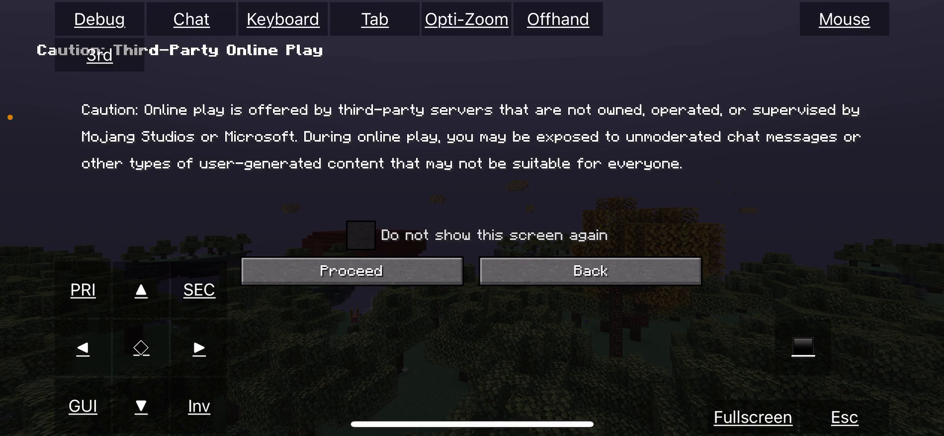
{"action": "left_click", "coordinate": [351, 271]}
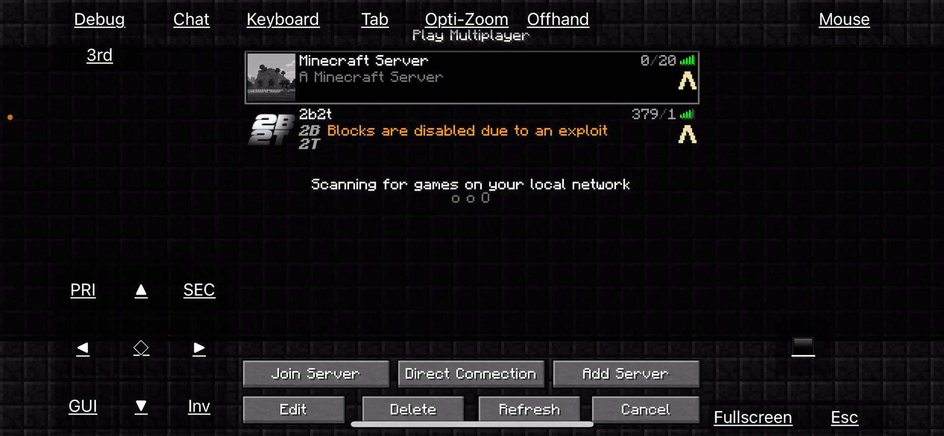
Join the saved 'Minecraft Server' entry from the multiplayer server list
{"action": "left_click", "coordinate": [315, 374]}
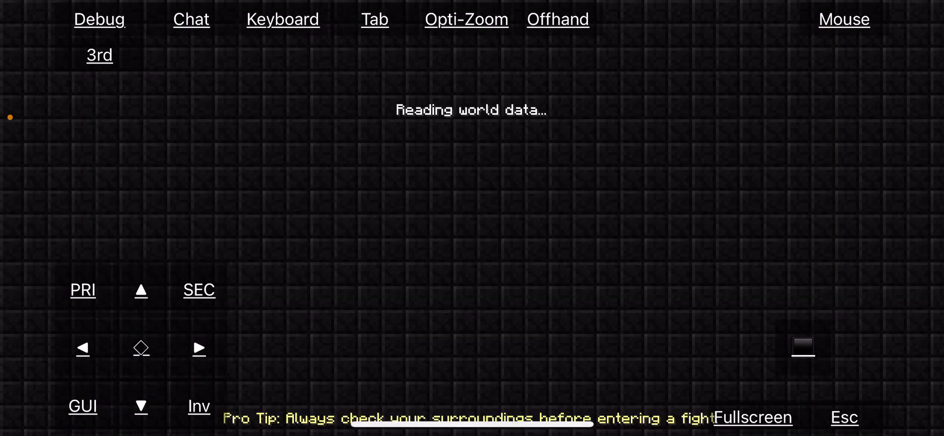